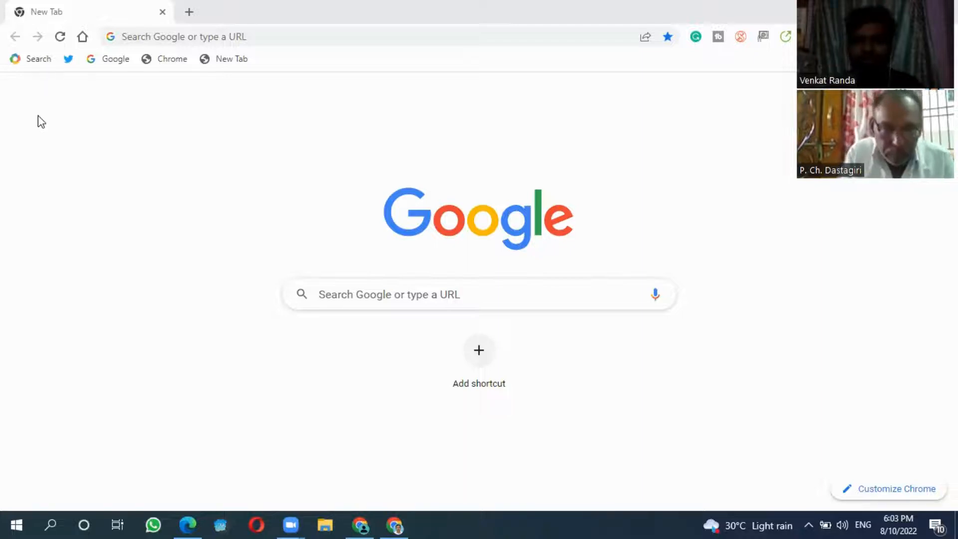
mouse_move(89, 79)
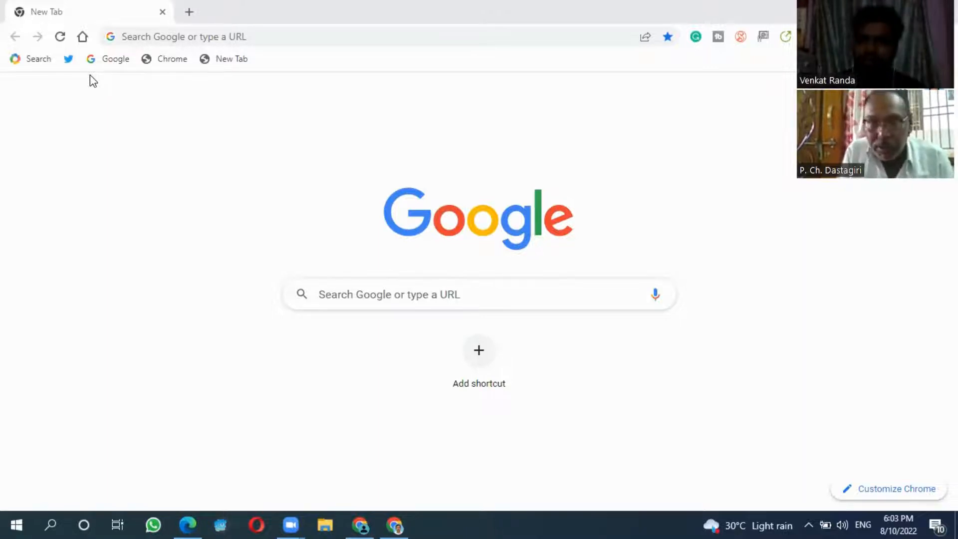
mouse_move(739, 36)
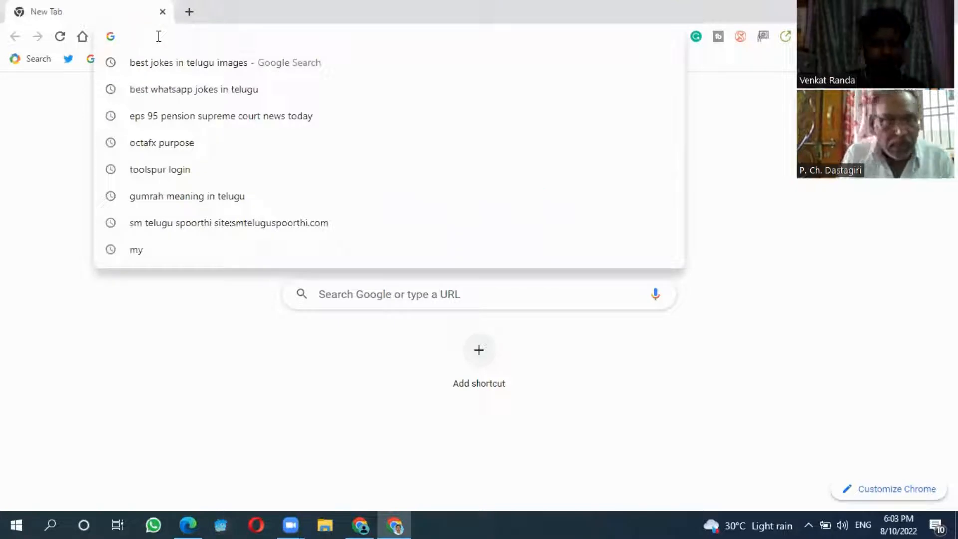
Load who.is in Chrome and dismiss the Google Translate popup
type("who")
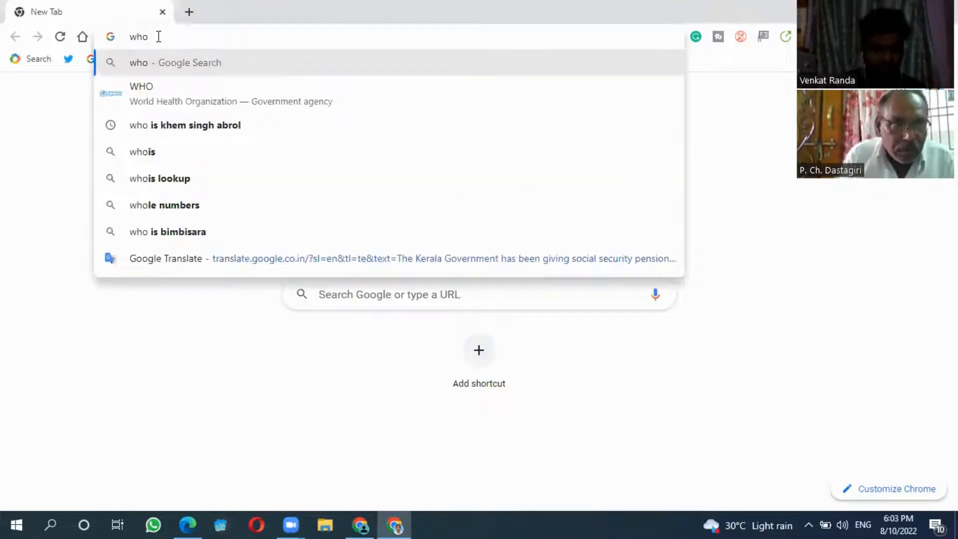
type(".is")
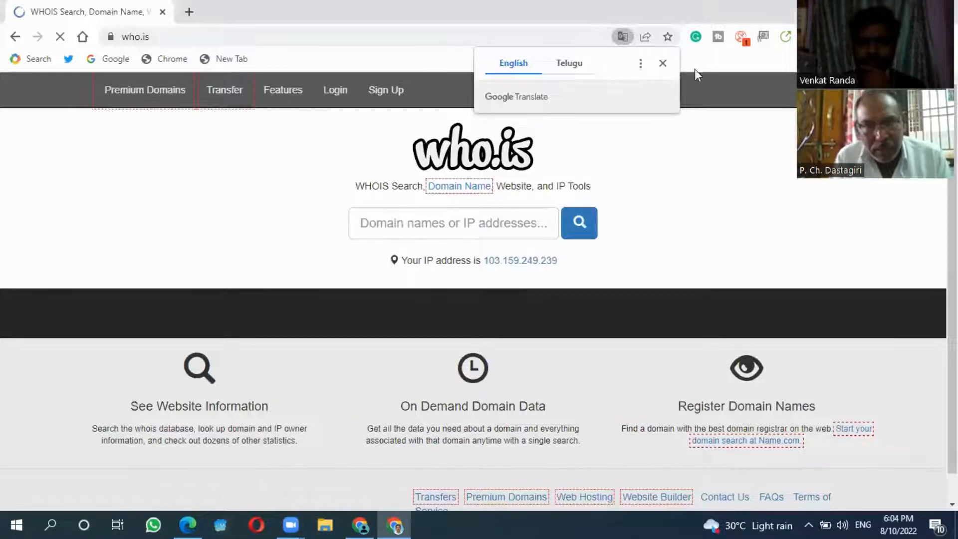
left_click(662, 62)
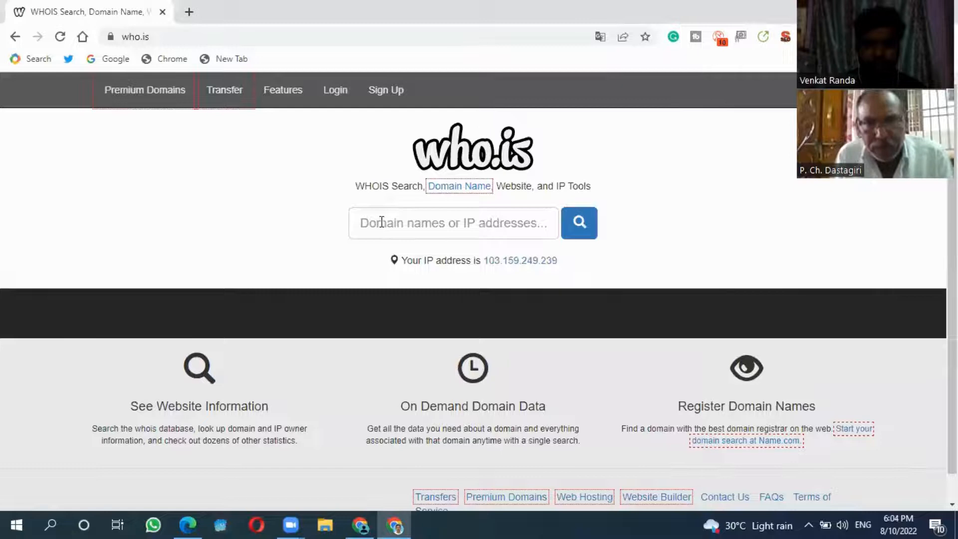
Enter eps95pensionnews.com in the domain search box and submit the lookup
left_click(452, 222)
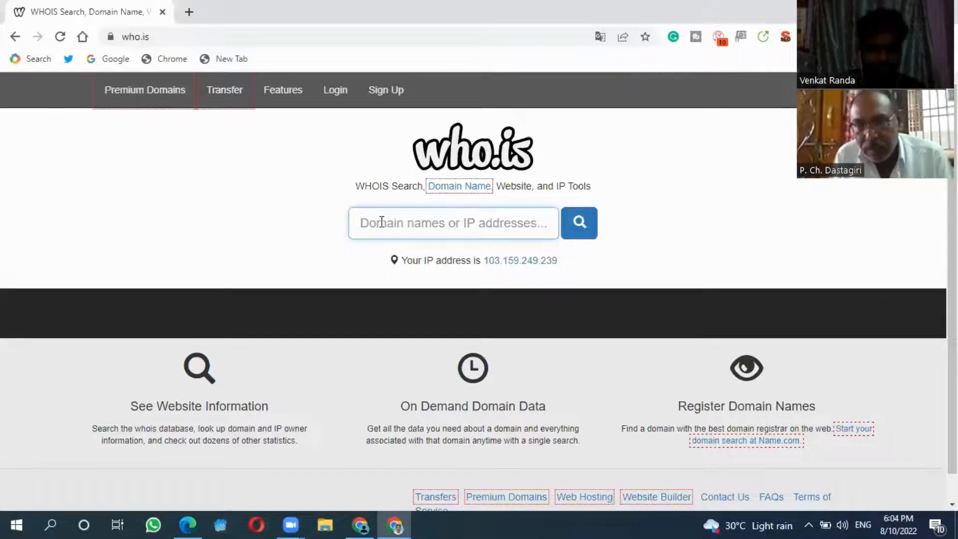
type("epsb")
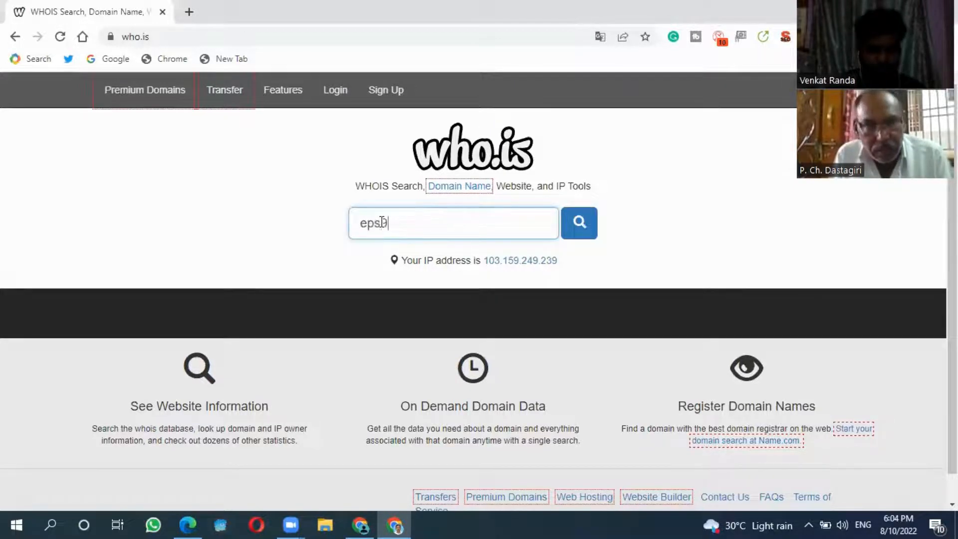
type("5pensio")
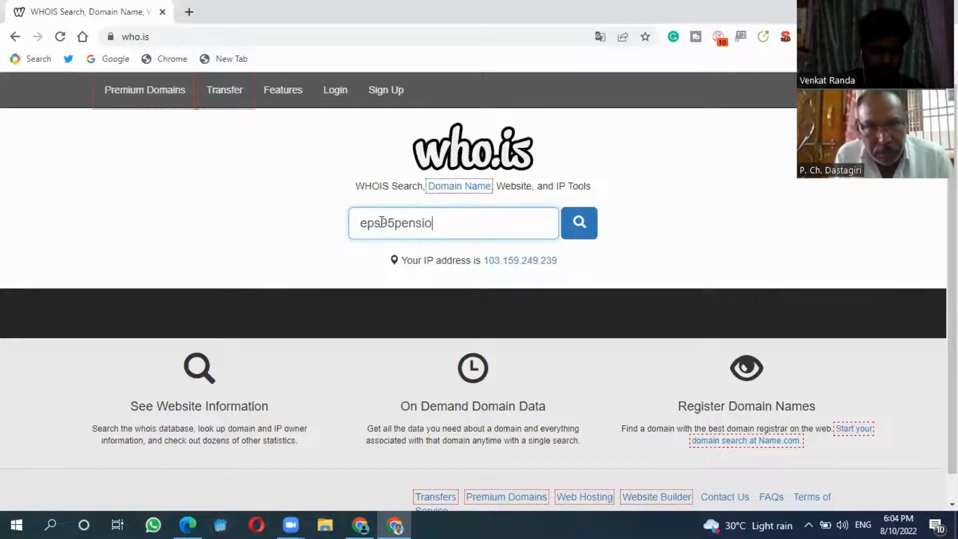
type("news")
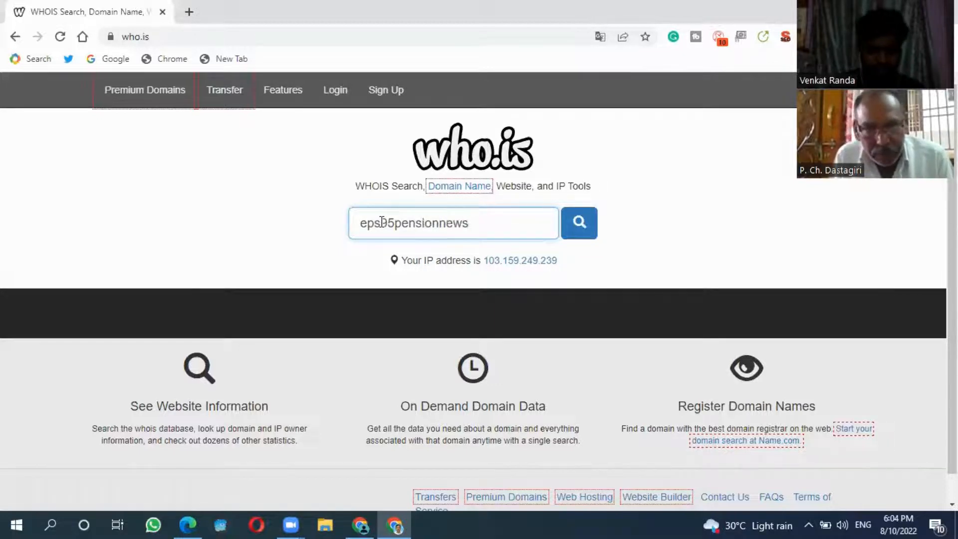
type(".com")
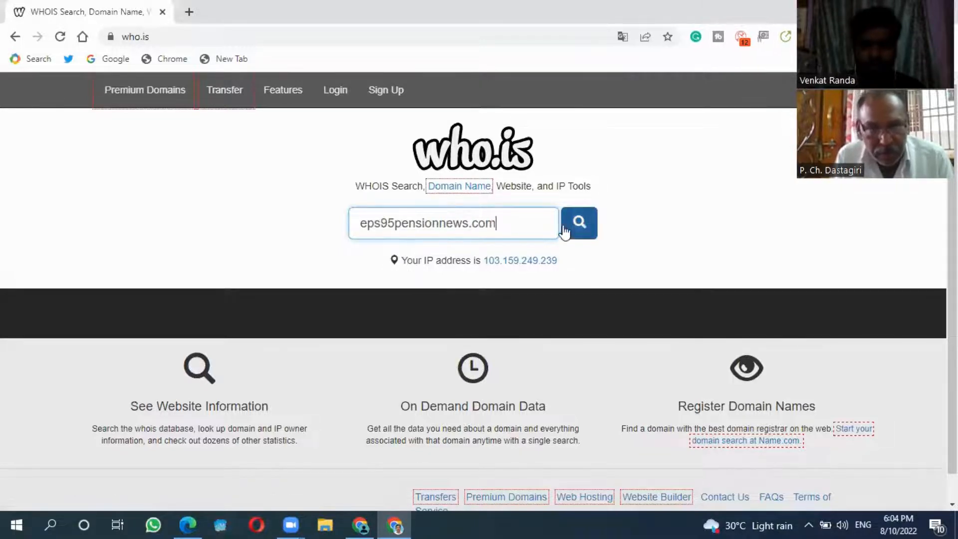
left_click(578, 223)
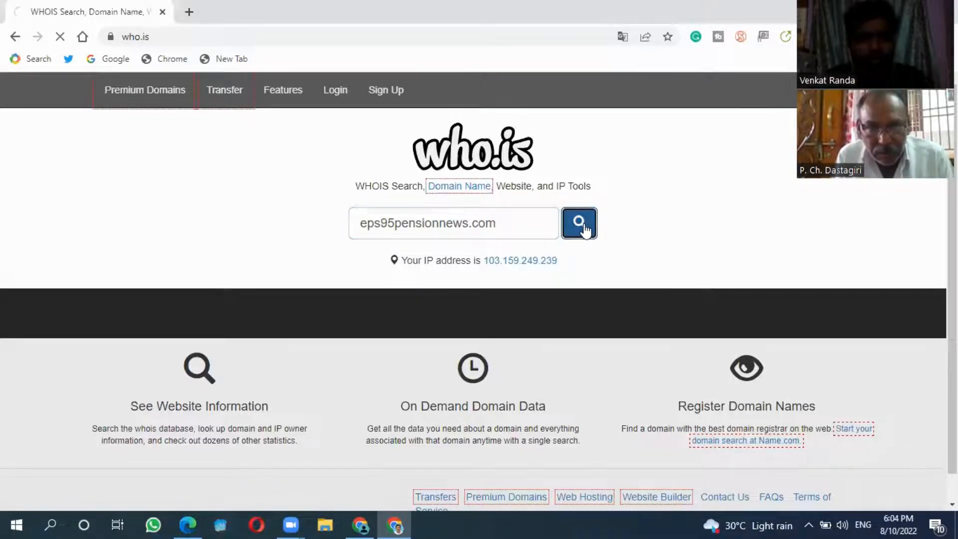
left_click(579, 223)
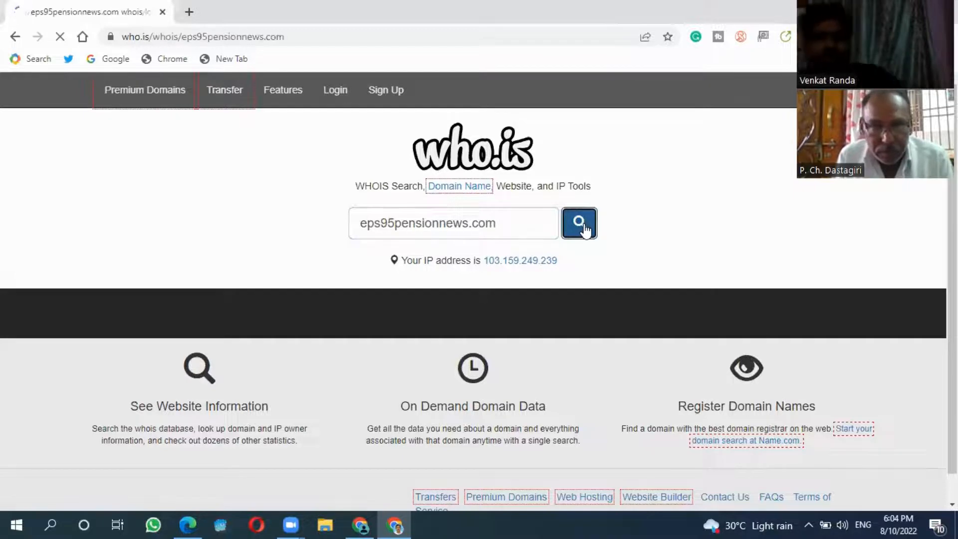
Scroll through the eps95pensionnews.com results: GoDaddy registrar, dates and HostGator name servers
left_click(578, 223)
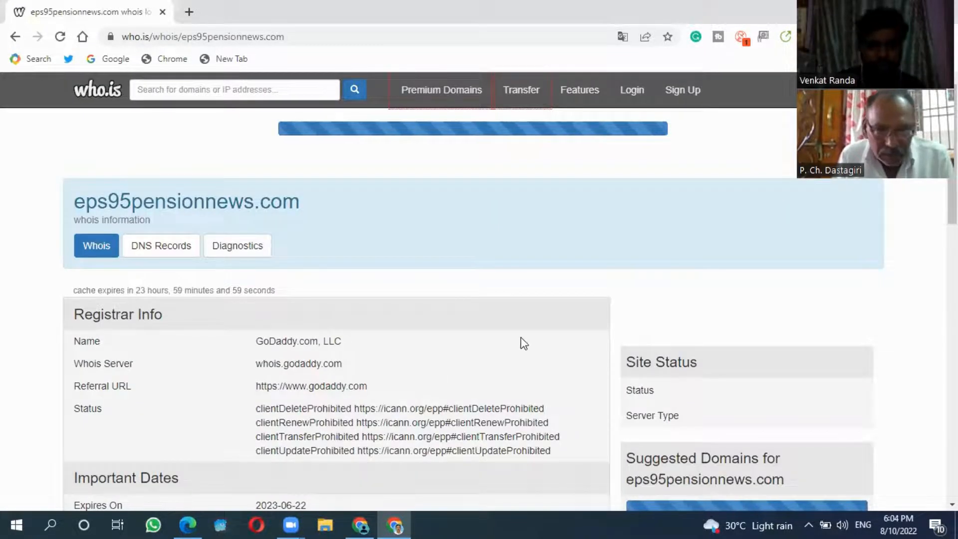
scroll("down", 3)
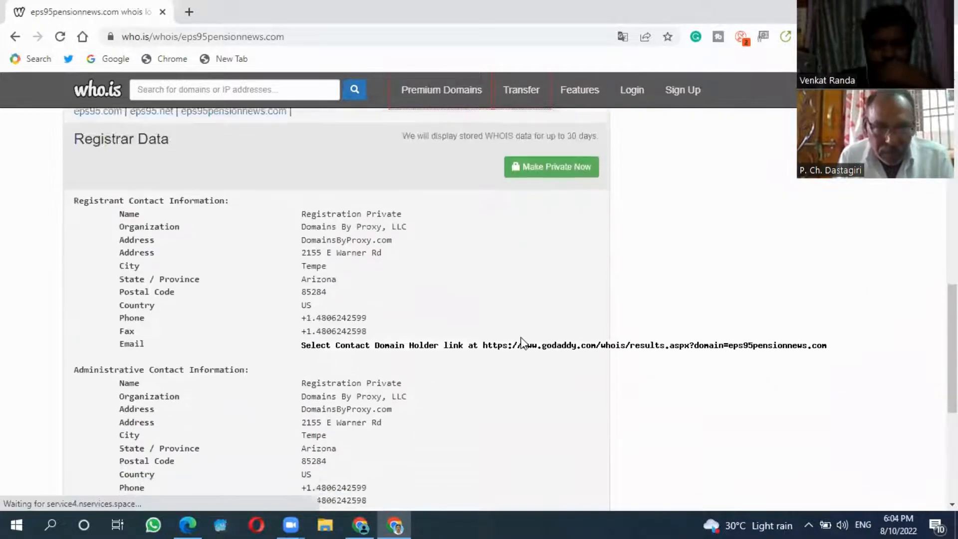
scroll("up", 3)
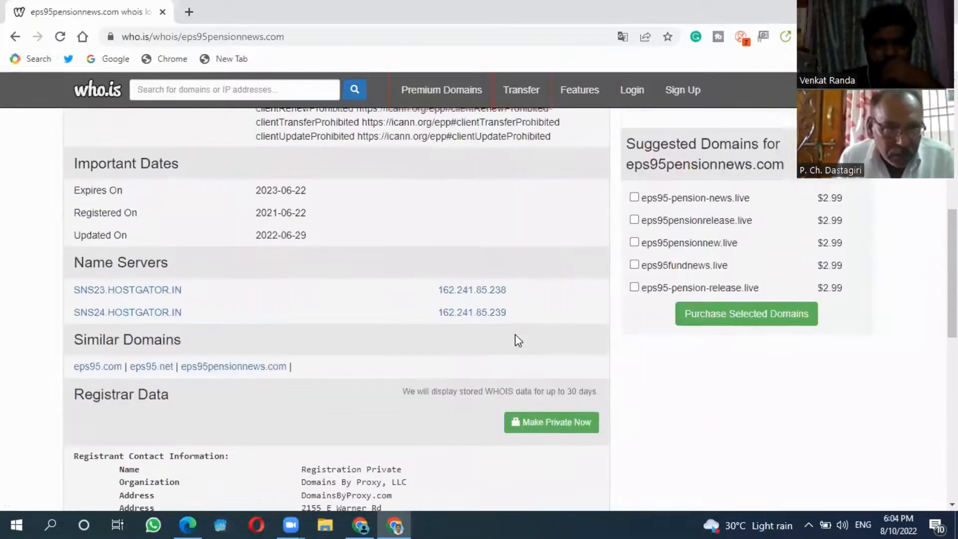
scroll("up", 3)
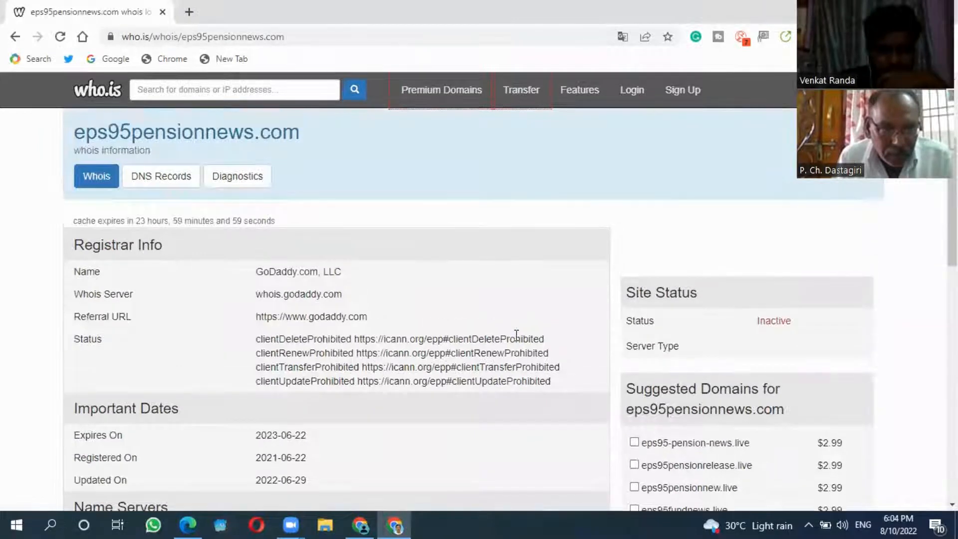
scroll("down", 3)
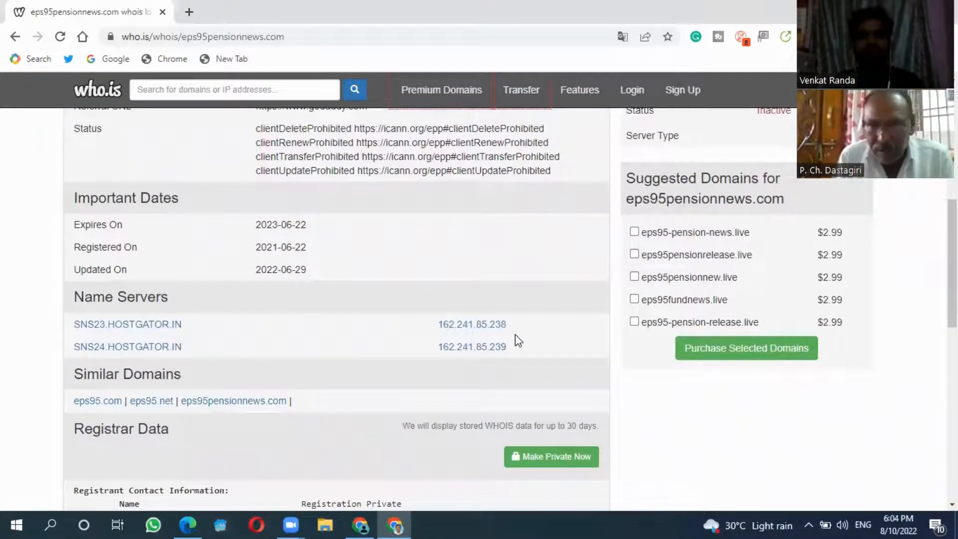
mouse_move(127, 346)
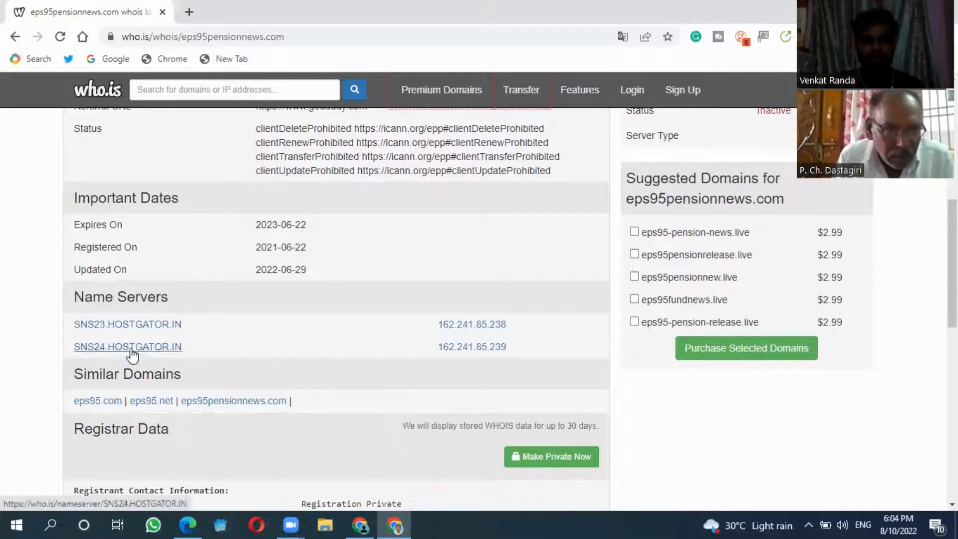
mouse_move(104, 334)
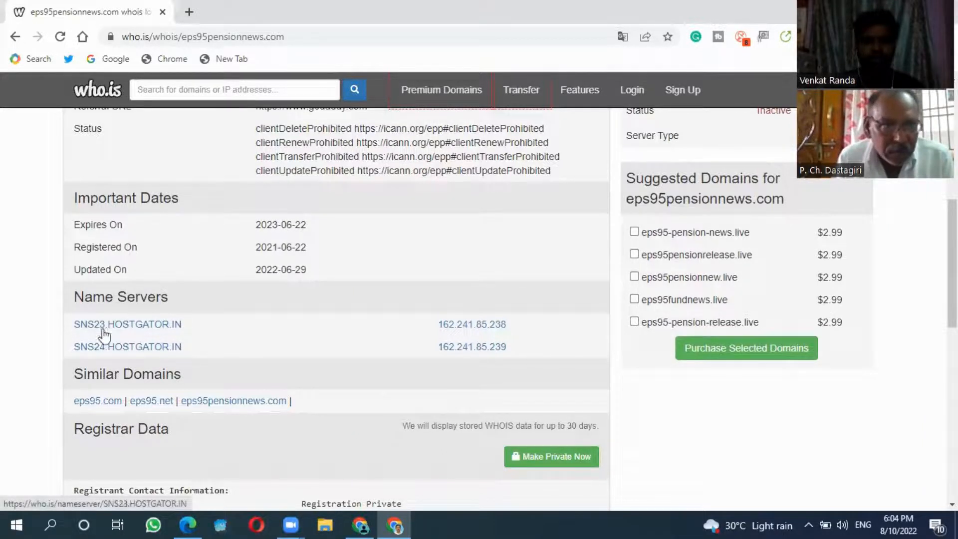
mouse_move(127, 346)
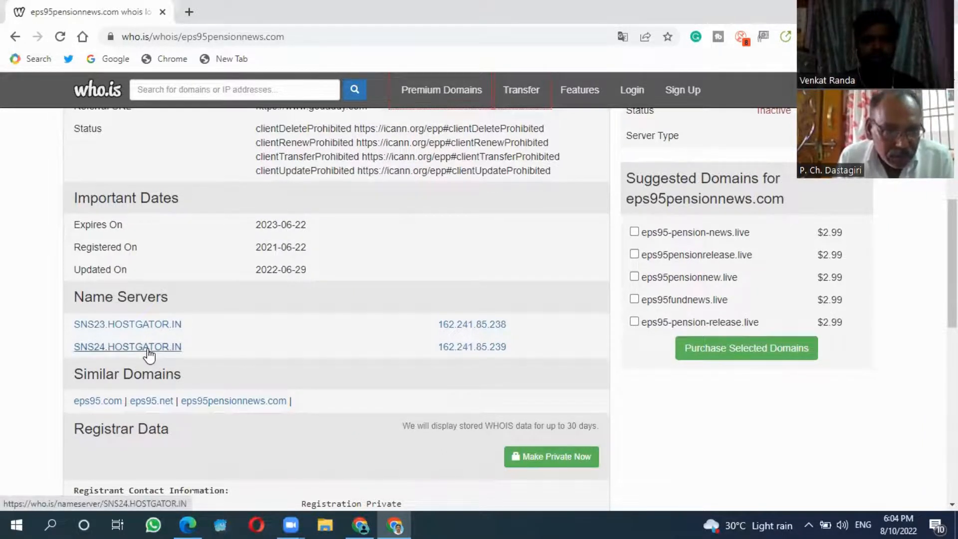